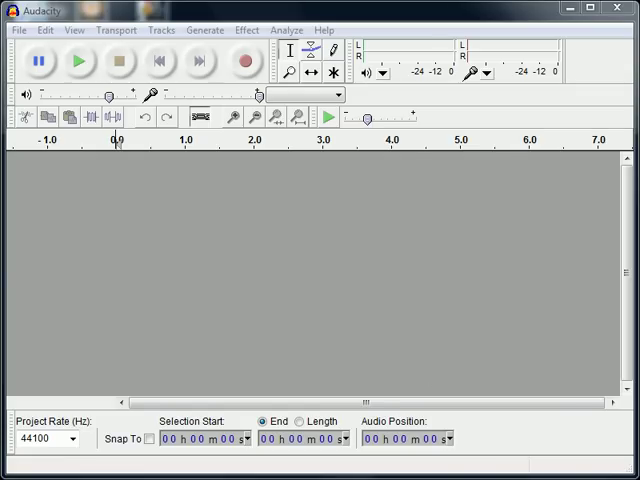
- Import Iron Man.mp3 from the Paranoid folder as a stereo track
{"action": "left_click", "coordinate": [16, 28]}
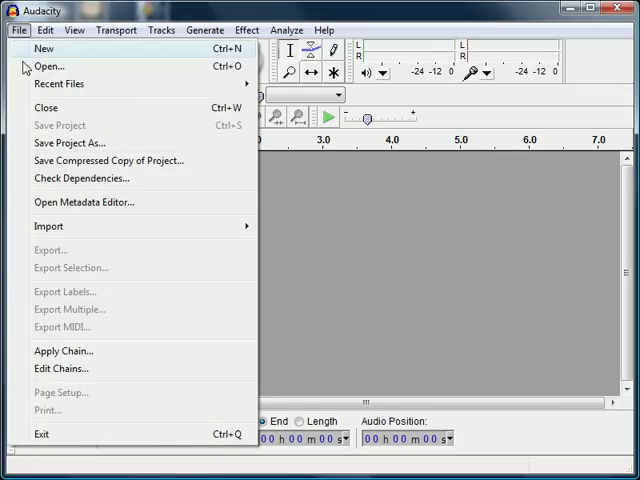
{"action": "mouse_move", "coordinate": [50, 66]}
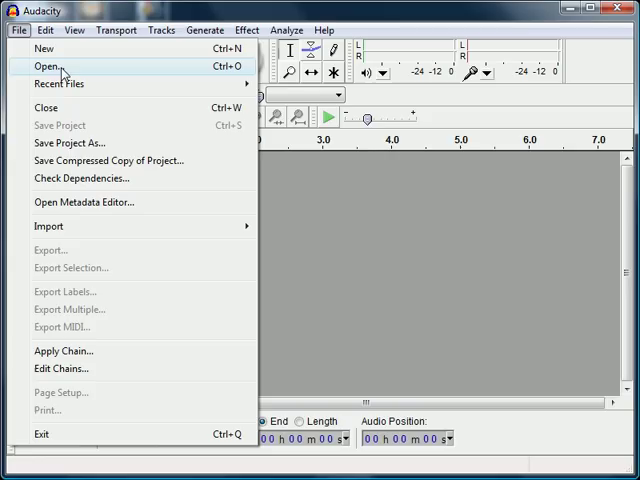
{"action": "mouse_move", "coordinate": [48, 226]}
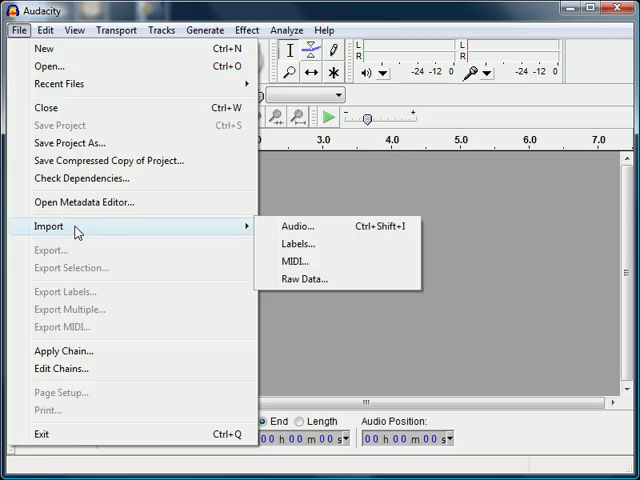
{"action": "left_click", "coordinate": [296, 224]}
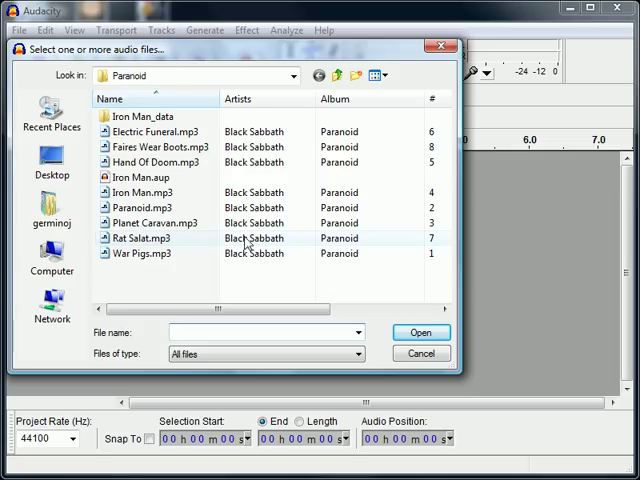
{"action": "left_click", "coordinate": [136, 192]}
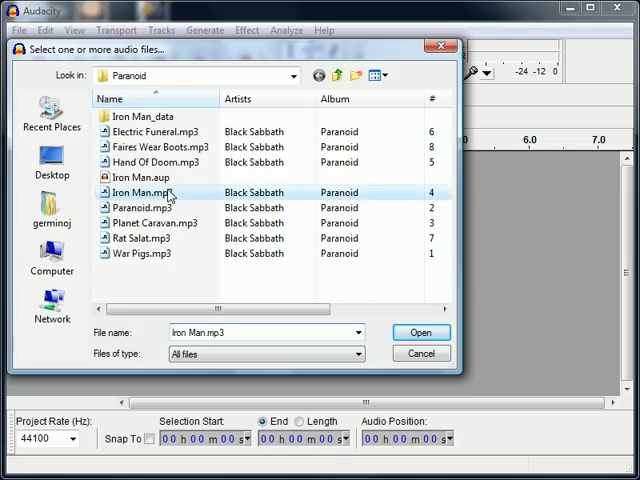
{"action": "left_click", "coordinate": [420, 332]}
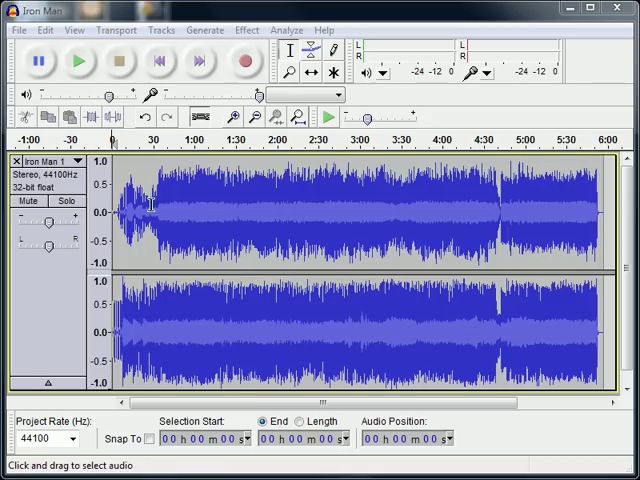
{"action": "mouse_move", "coordinate": [472, 210]}
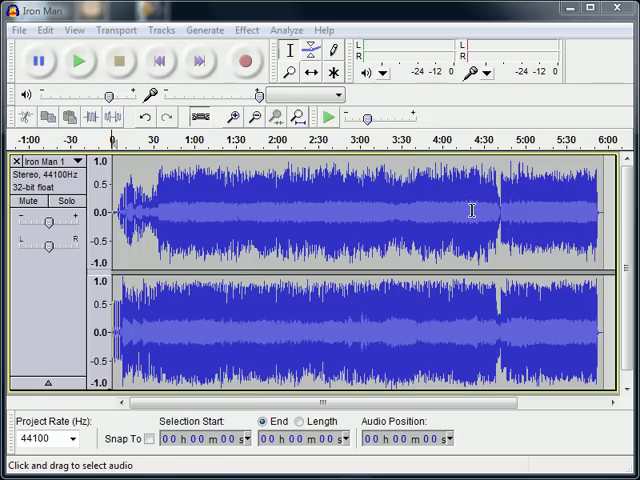
{"action": "mouse_move", "coordinate": [78, 64]}
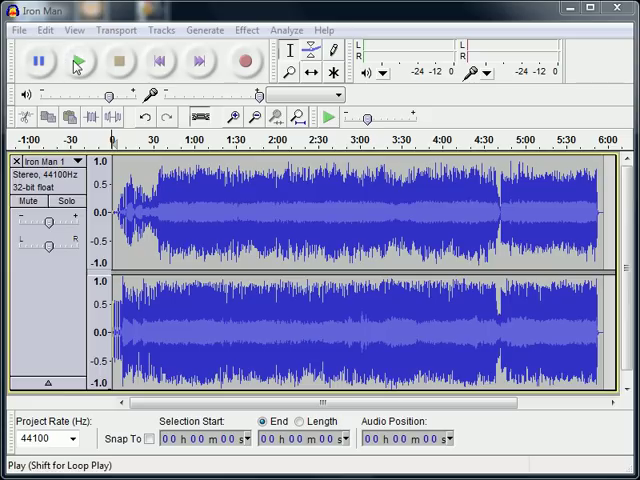
{"action": "mouse_move", "coordinate": [78, 62]}
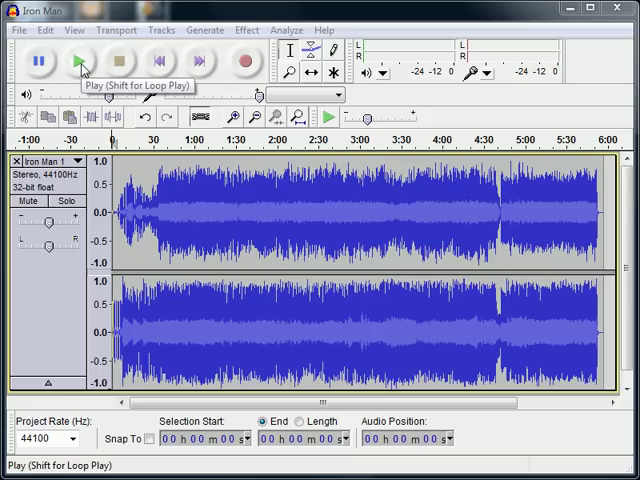
- Play the song and zoom into its opening ~45 seconds, pausing around 43 s
{"action": "left_click", "coordinate": [78, 60]}
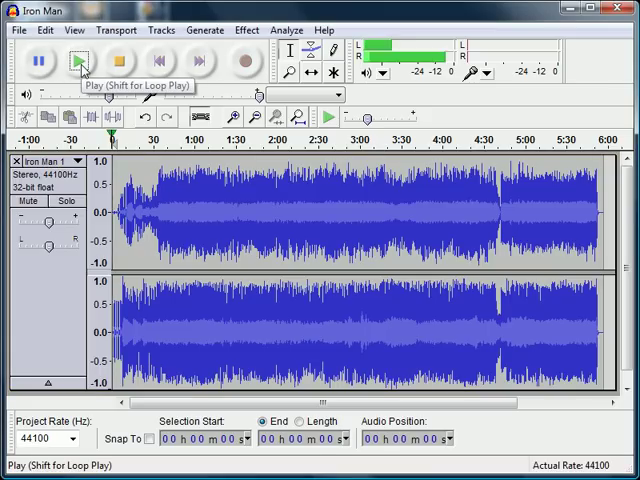
{"action": "left_click", "coordinate": [78, 60]}
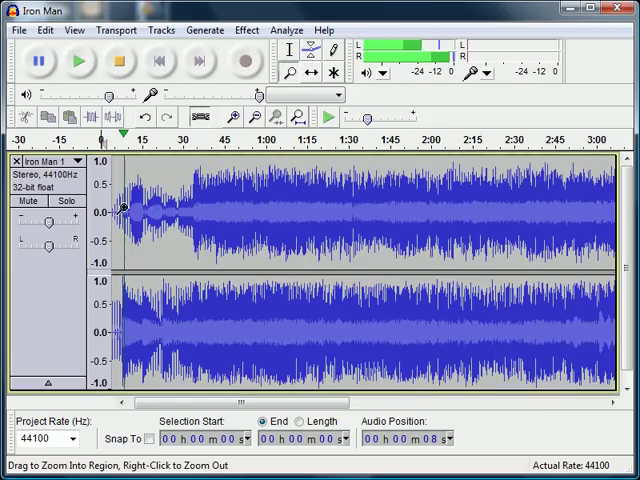
{"action": "left_click", "coordinate": [236, 116]}
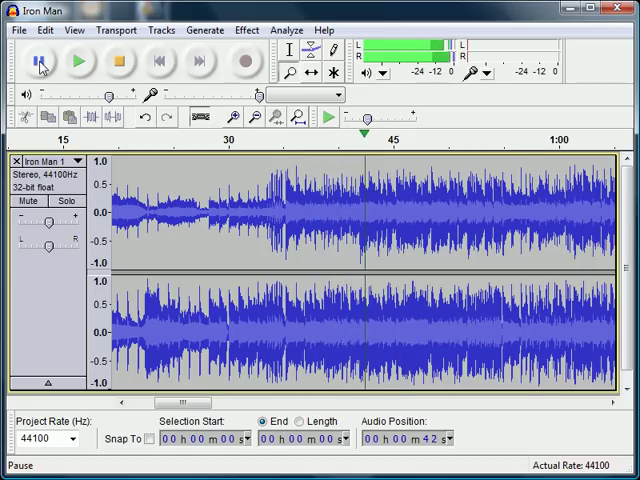
{"action": "left_click", "coordinate": [36, 60]}
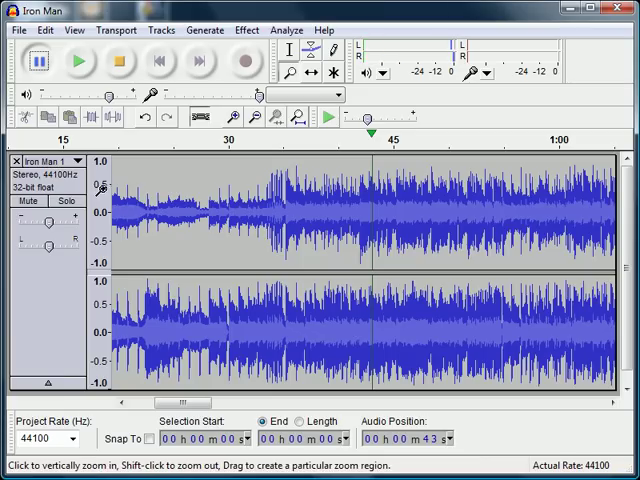
{"action": "mouse_move", "coordinate": [204, 196]}
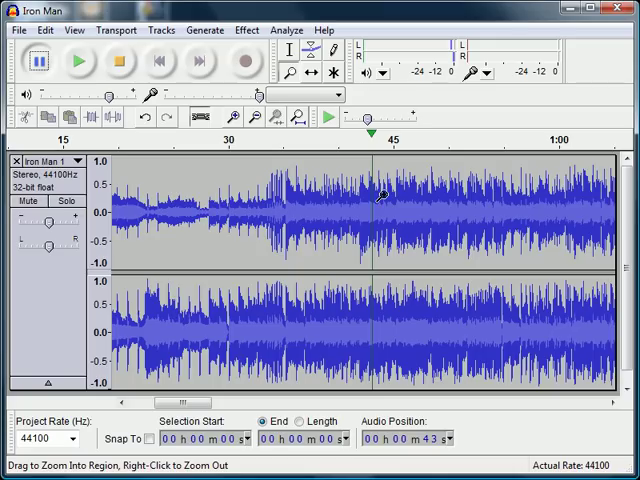
{"action": "mouse_move", "coordinate": [258, 220]}
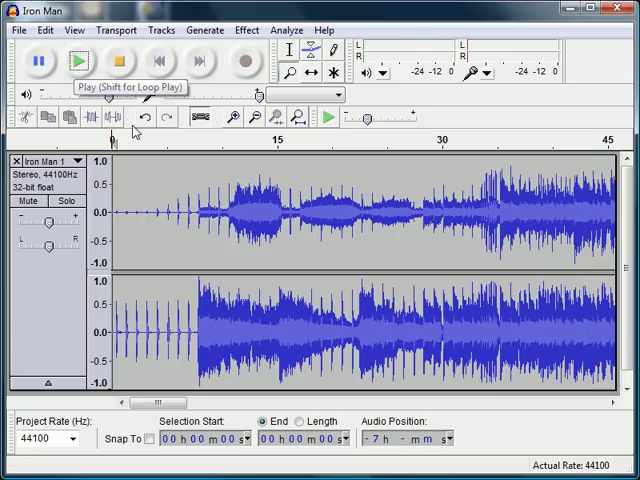
- Replay the opening and zoom further into the first 20 seconds
{"action": "left_click", "coordinate": [78, 60]}
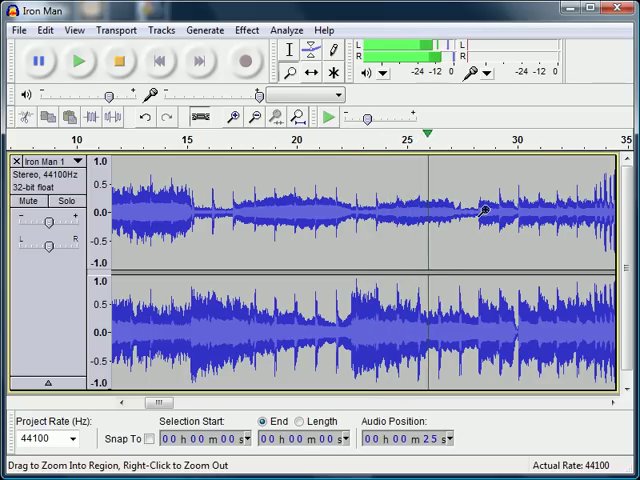
{"action": "left_click", "coordinate": [78, 60]}
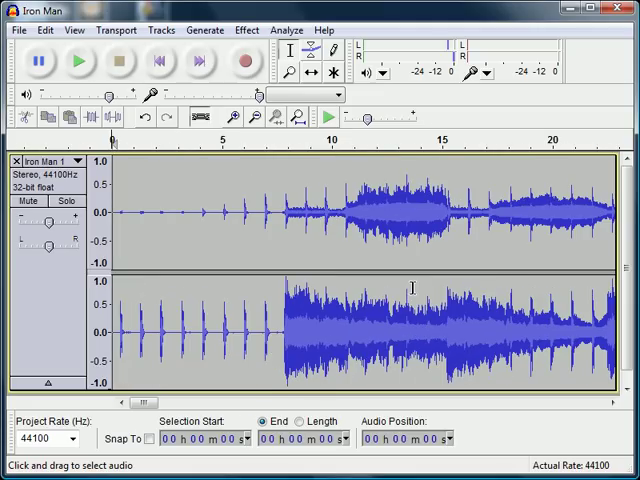
- Set a start point about 4 seconds in and audition the riff from there
{"action": "left_click", "coordinate": [76, 60]}
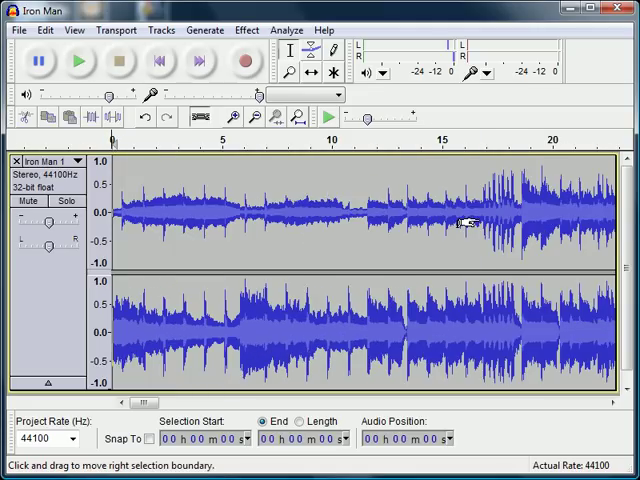
{"action": "mouse_move", "coordinate": [176, 216]}
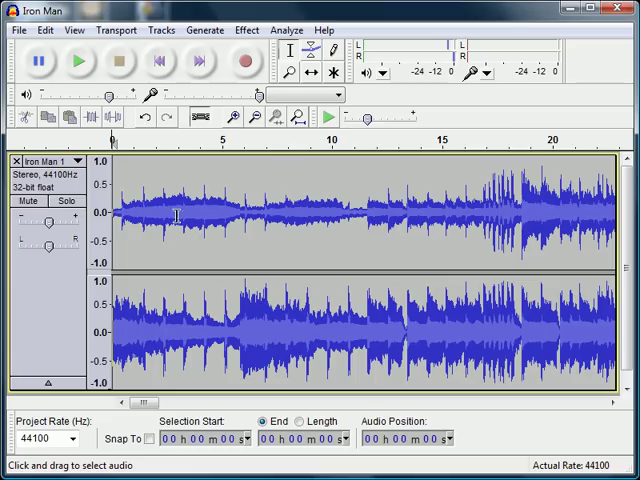
{"action": "mouse_move", "coordinate": [212, 238]}
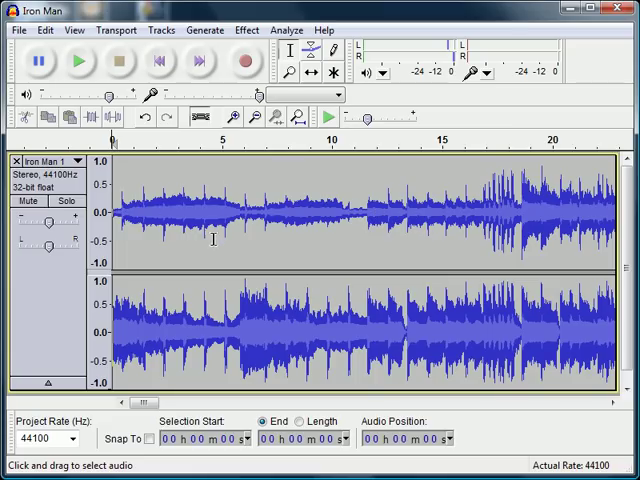
{"action": "left_click", "coordinate": [76, 60]}
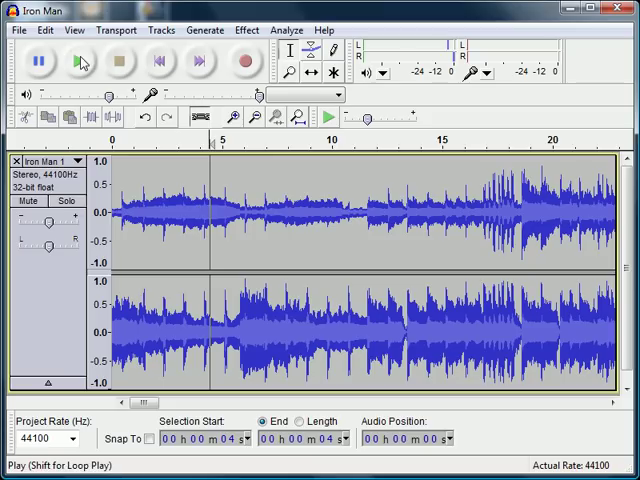
{"action": "left_click", "coordinate": [78, 60]}
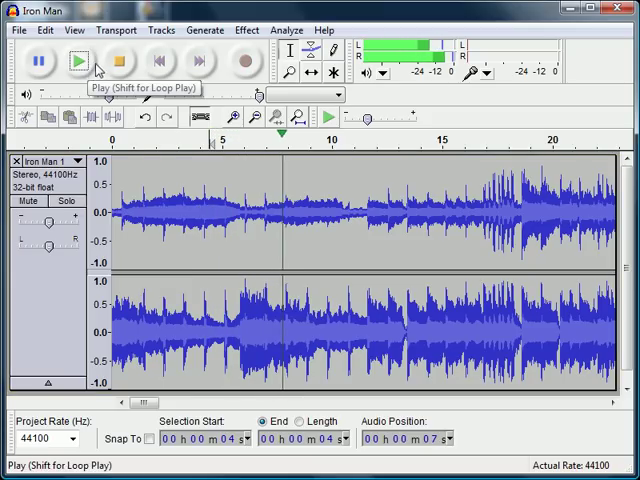
{"action": "left_click", "coordinate": [78, 60]}
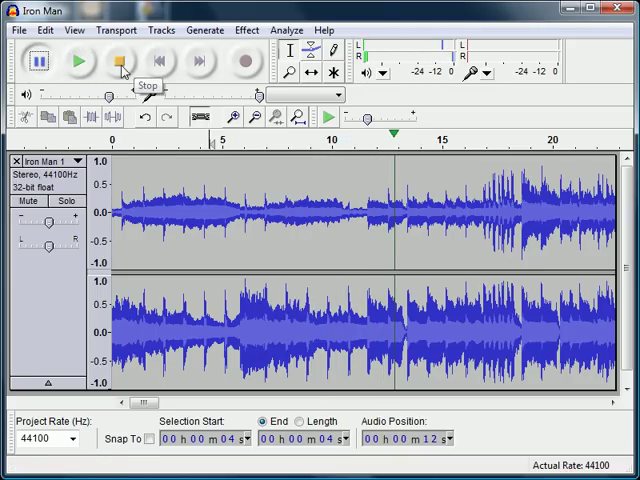
{"action": "left_click", "coordinate": [118, 60]}
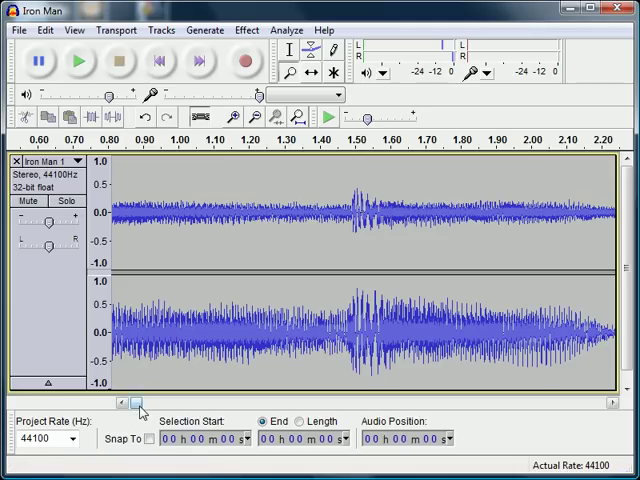
- Audition the riff and mark the clip's end point at about 13 seconds
{"action": "scroll", "scroll_direction": "left", "scroll_amount": 3}
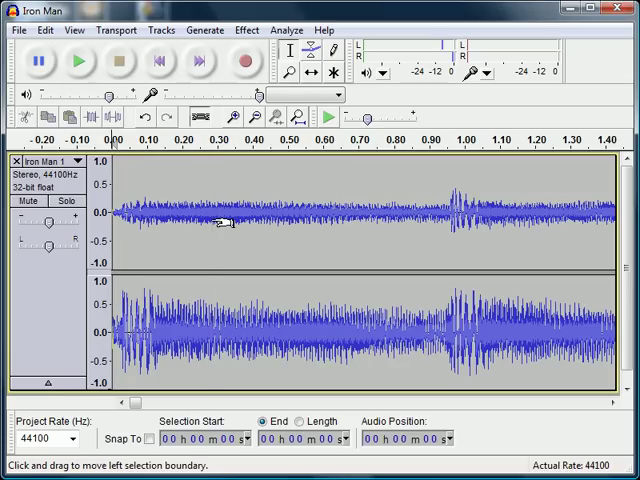
{"action": "left_click", "coordinate": [74, 62]}
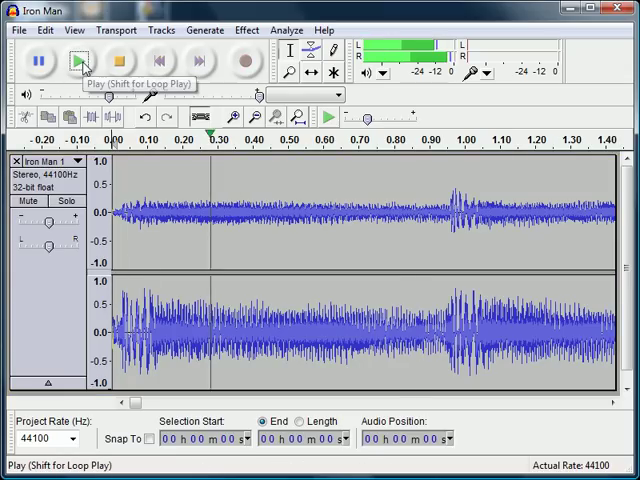
{"action": "left_click", "coordinate": [76, 60]}
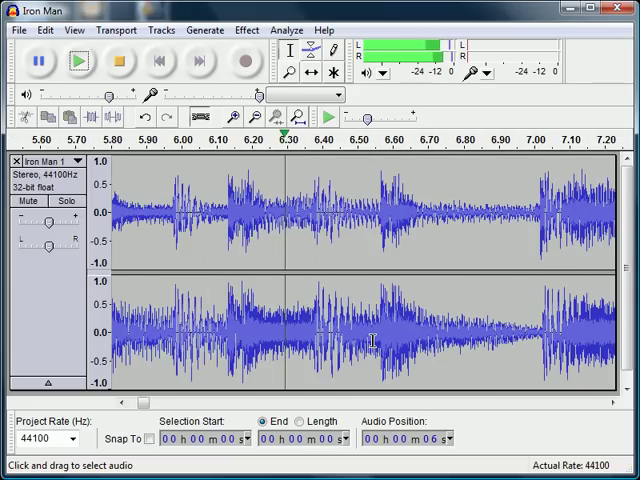
{"action": "left_click", "coordinate": [38, 60]}
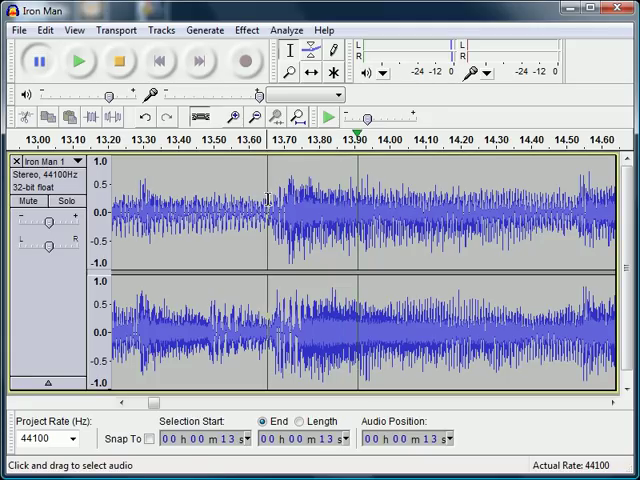
{"action": "mouse_move", "coordinate": [500, 326]}
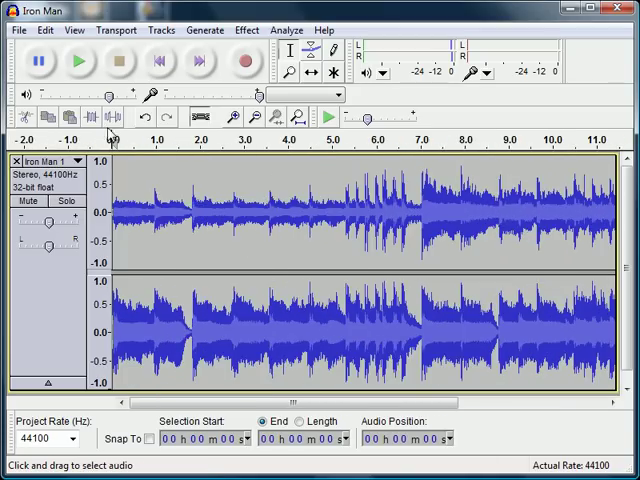
- Delete everything after the 13-second mark so the clip ends there
{"action": "left_click", "coordinate": [74, 62]}
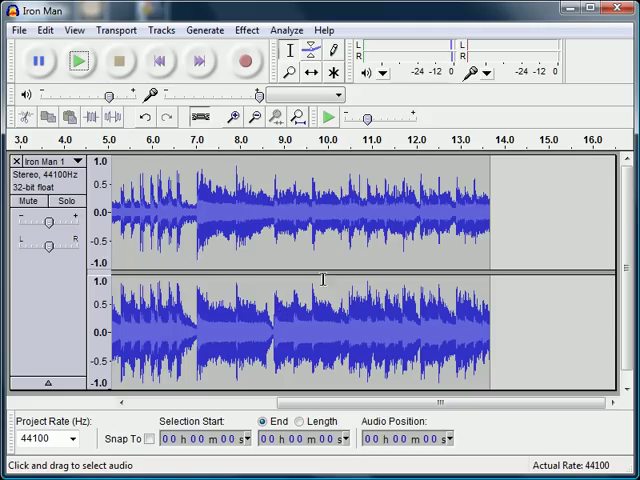
{"action": "mouse_move", "coordinate": [374, 220]}
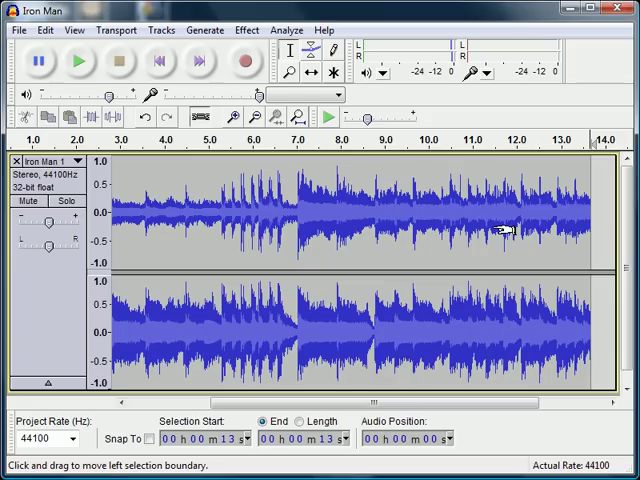
{"action": "mouse_move", "coordinate": [284, 188]}
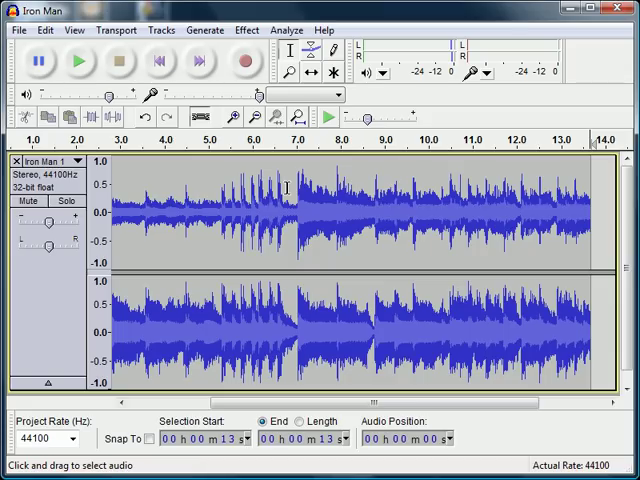
{"action": "mouse_move", "coordinate": [312, 50]}
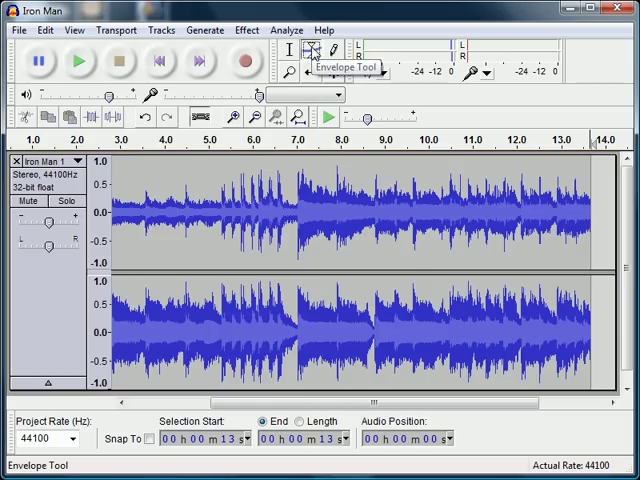
- Shape the volume envelope to fade to zero over the clip's final second
{"action": "left_click", "coordinate": [312, 52]}
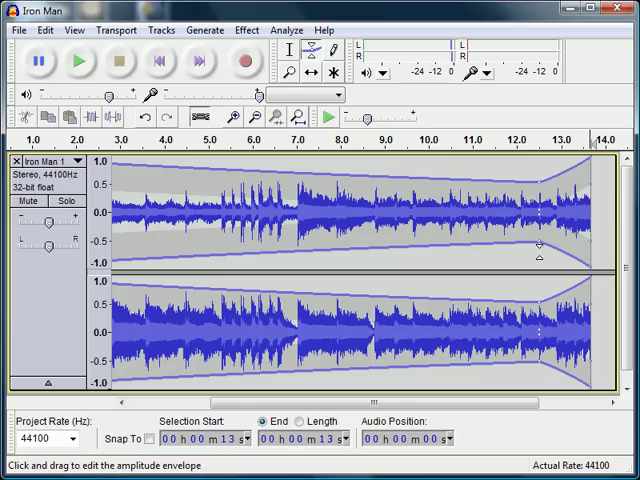
{"action": "left_click", "coordinate": [312, 72]}
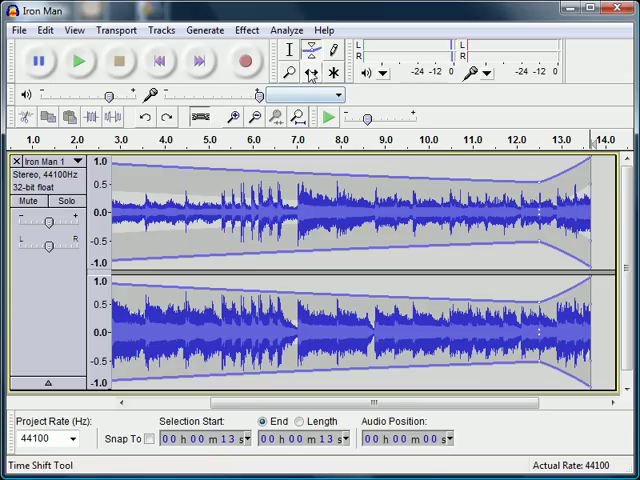
{"action": "left_click", "coordinate": [288, 50]}
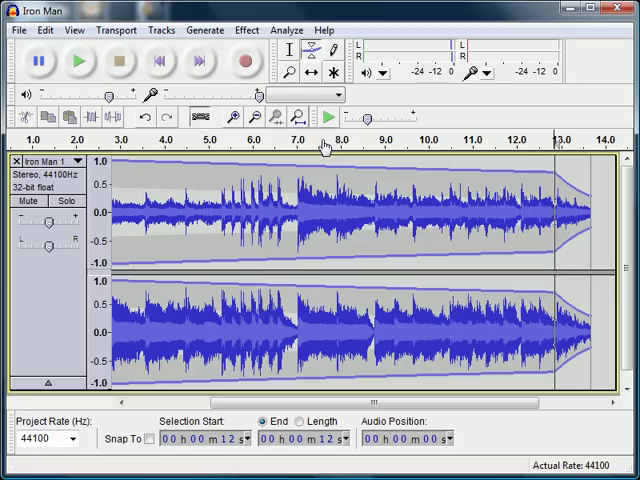
{"action": "left_click", "coordinate": [290, 50]}
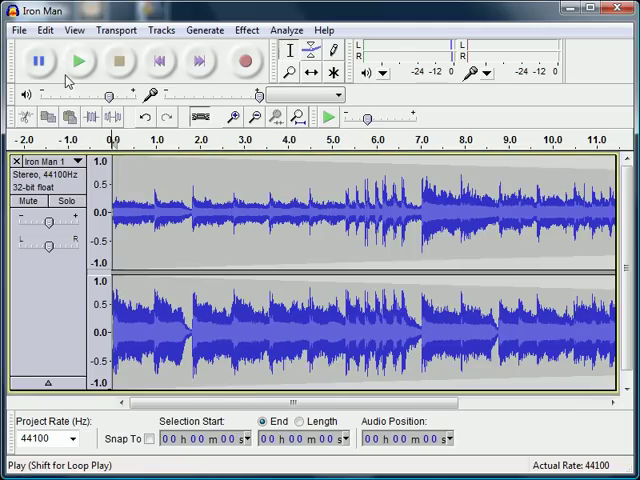
{"action": "left_click", "coordinate": [78, 60]}
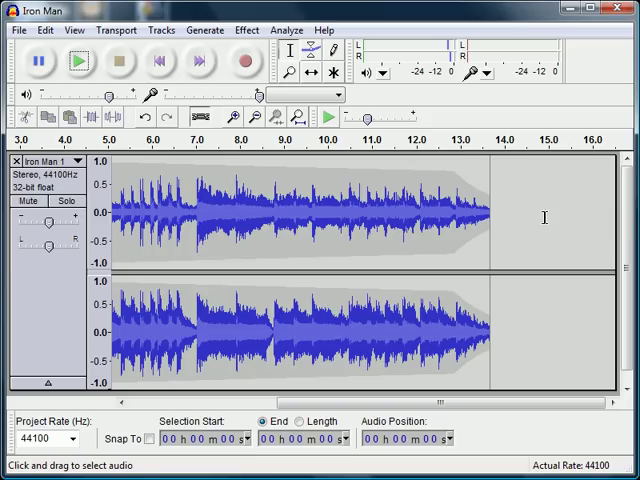
{"action": "mouse_move", "coordinate": [168, 136]}
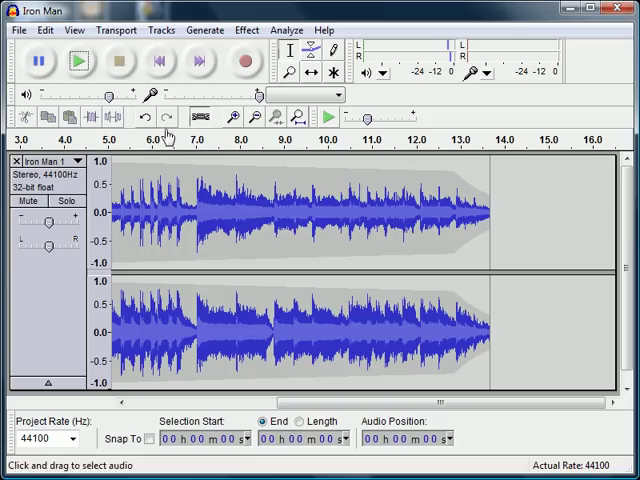
- Export the clip to the Desktop as MP3 'ironman-ringtone', accepting the metadata tags
{"action": "left_click", "coordinate": [18, 30]}
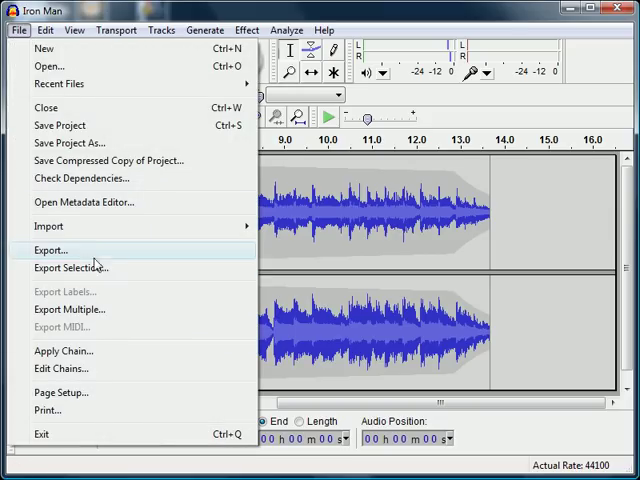
{"action": "left_click", "coordinate": [48, 250]}
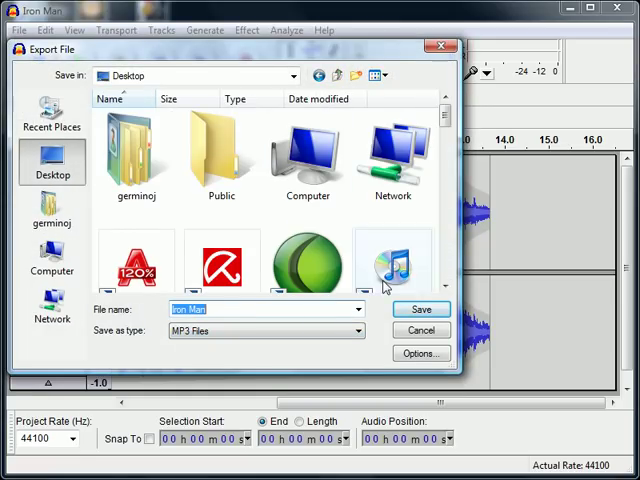
{"action": "mouse_move", "coordinate": [258, 340]}
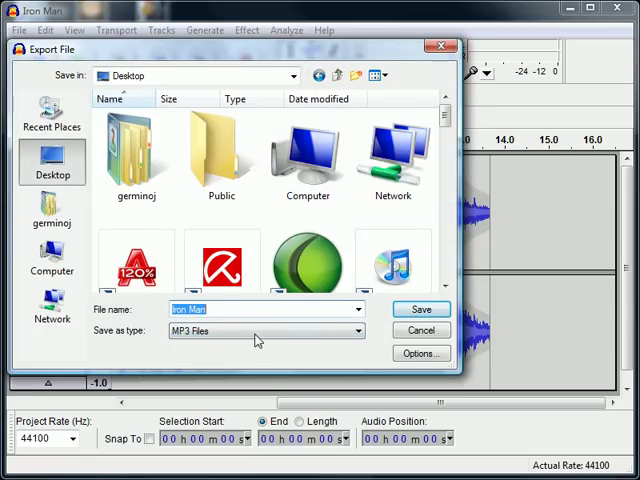
{"action": "type", "text": "ir"}
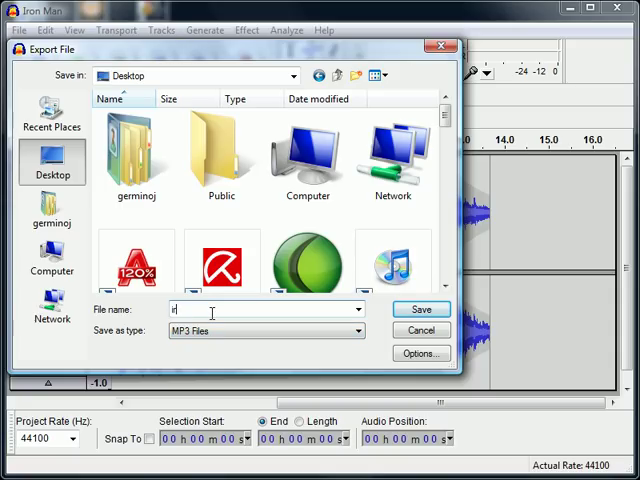
{"action": "type", "text": "ronman-ringtone"}
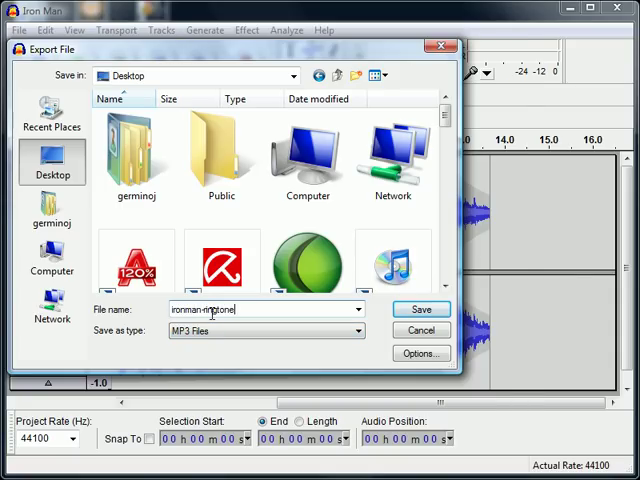
{"action": "left_click", "coordinate": [420, 308]}
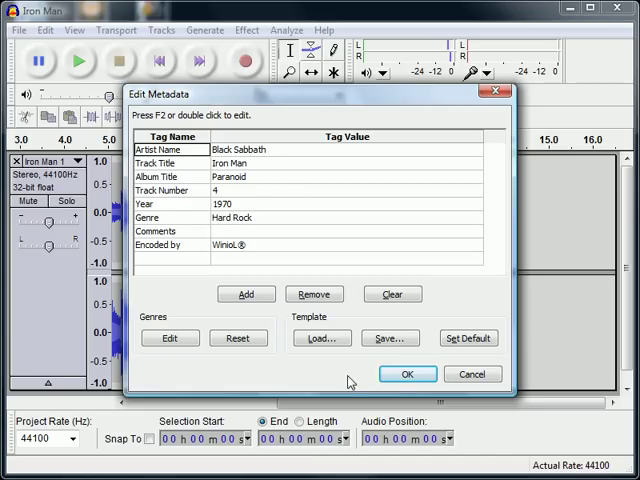
{"action": "left_click", "coordinate": [408, 372]}
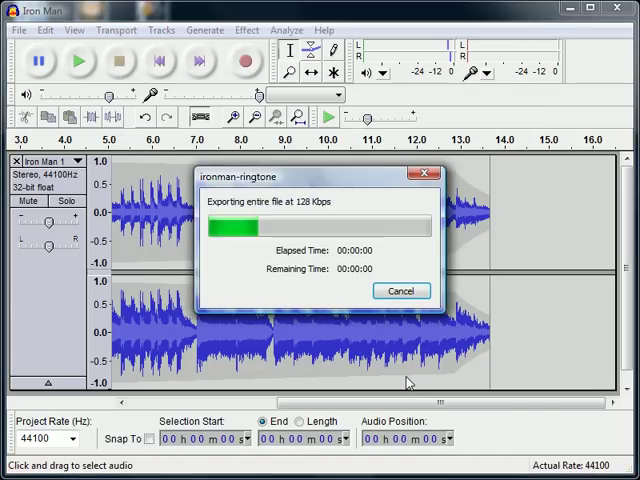